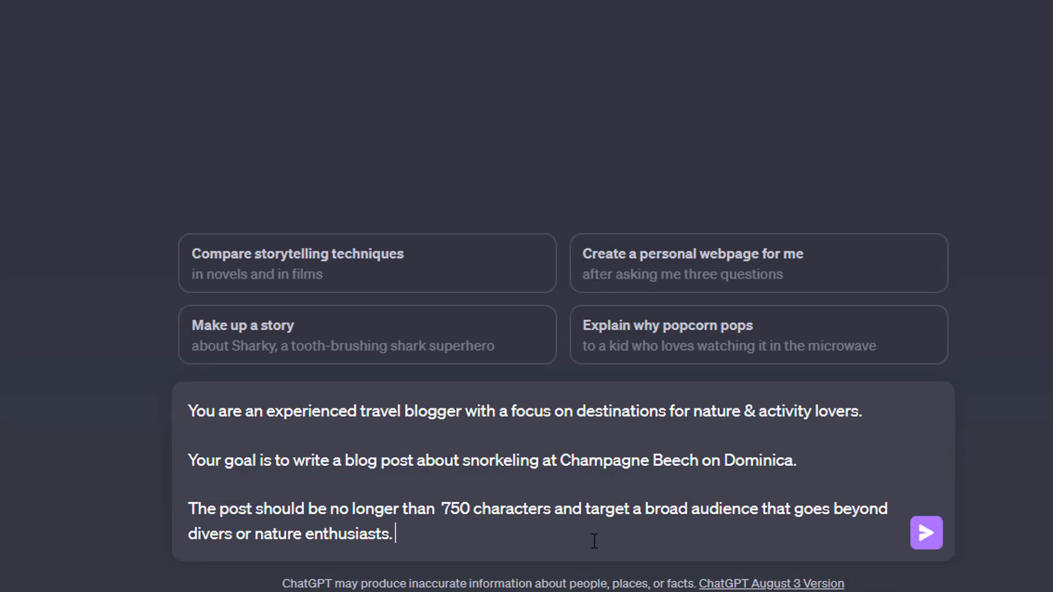
# Add a paragraph asking ChatGPT to request any extra information it needs before writing the post.
pyautogui.click(925, 533)
pyautogui.write('Before answering, I want you to first ask for any extra information that helps you produce a better answer. If you got no questions, please provide the answer instead.')
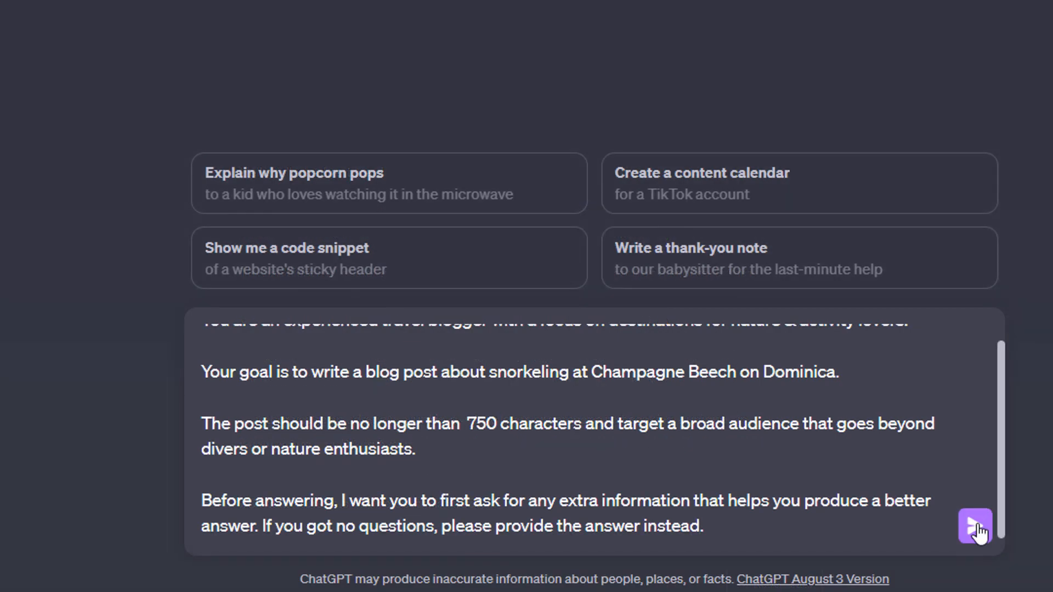
# Send the Champagne Beach prompt and review ChatGPT's five clarifying questions.
pyautogui.click(974, 526)
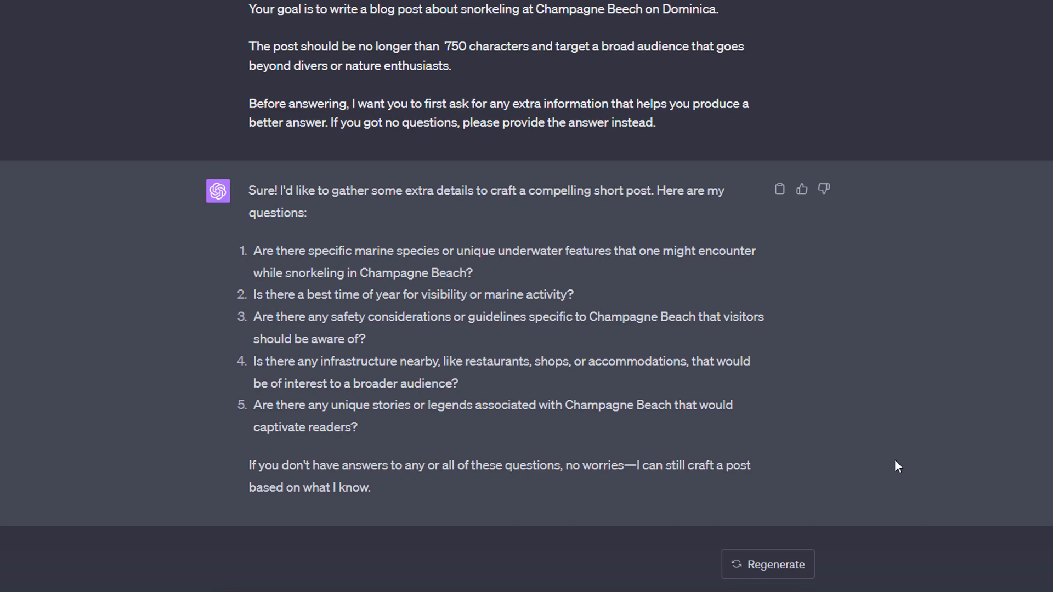
pyautogui.scroll(-3)
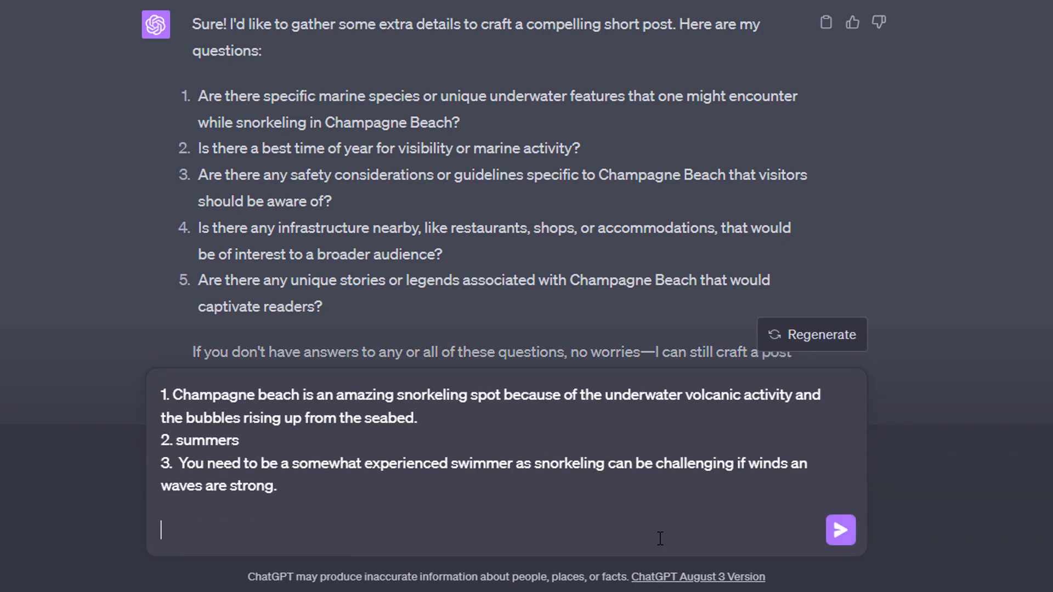
# End the reply with 'Rest craft them yourself.' so ChatGPT answers the remaining questions.
pyautogui.write('Rest')
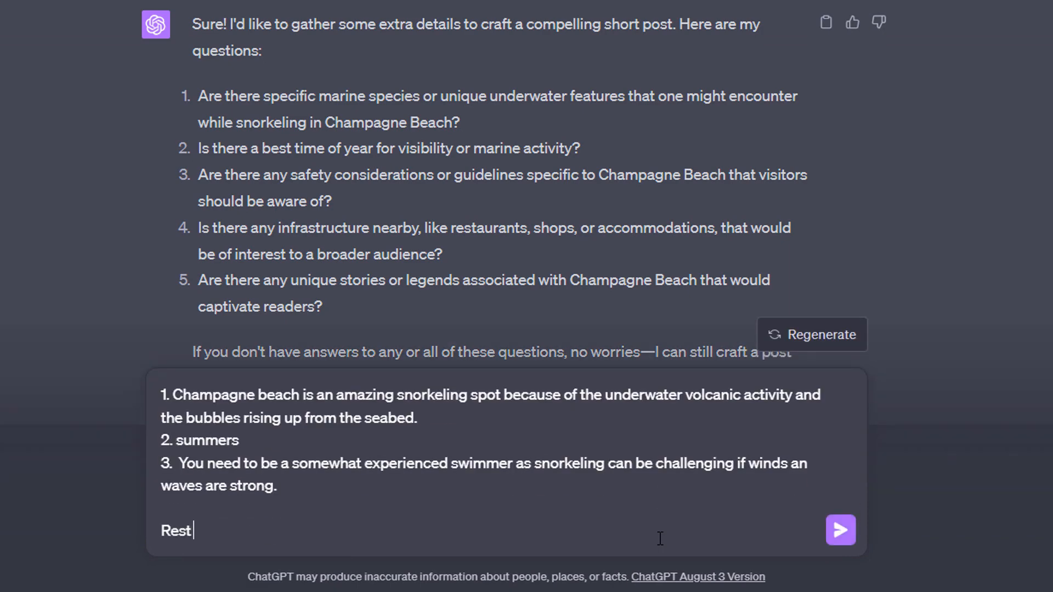
pyautogui.write('craft them')
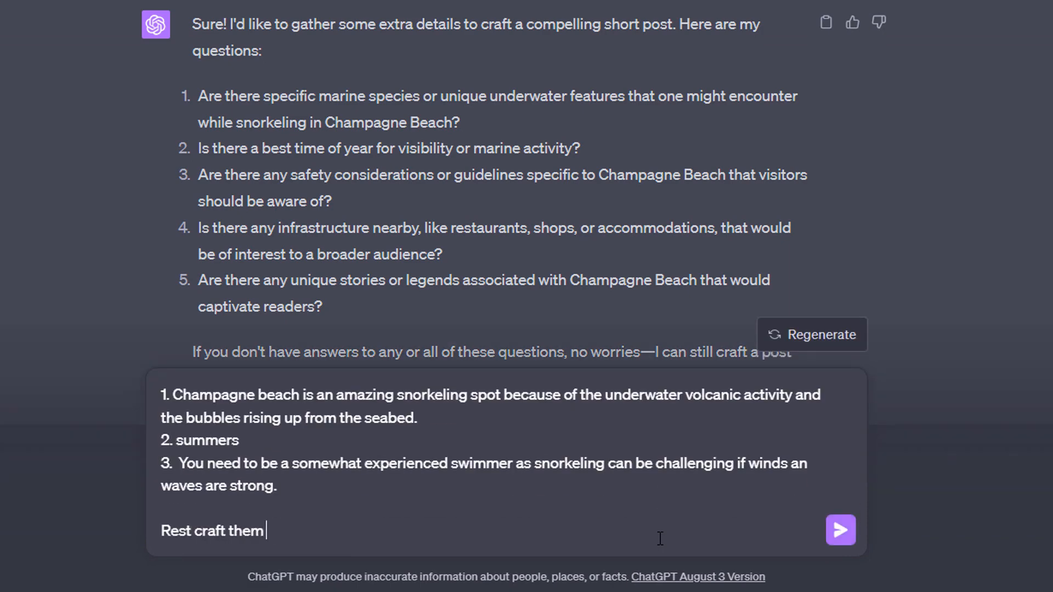
pyautogui.write('yourself.')
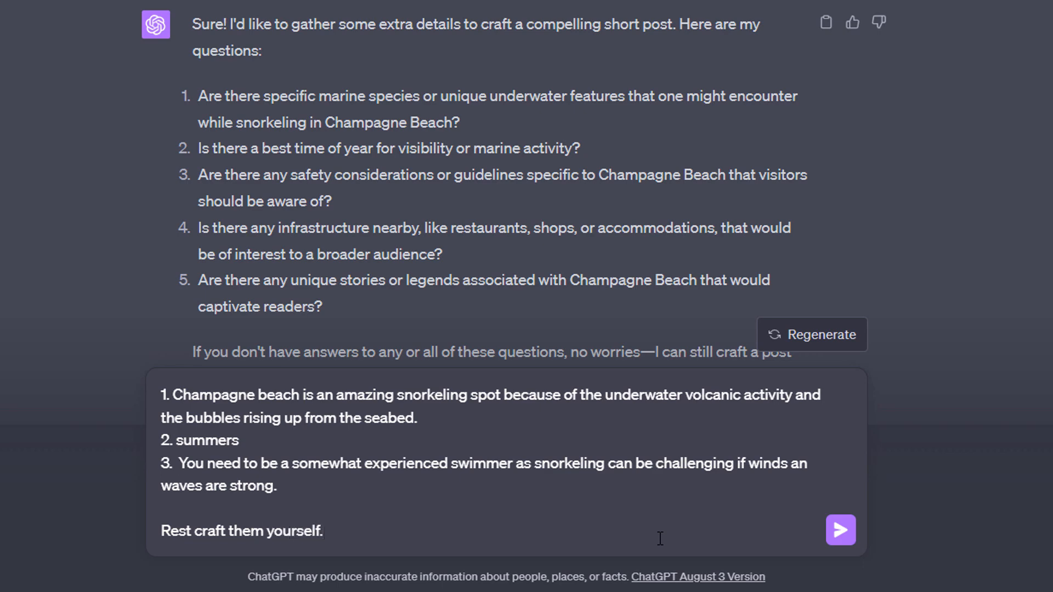
pyautogui.click(325, 531)
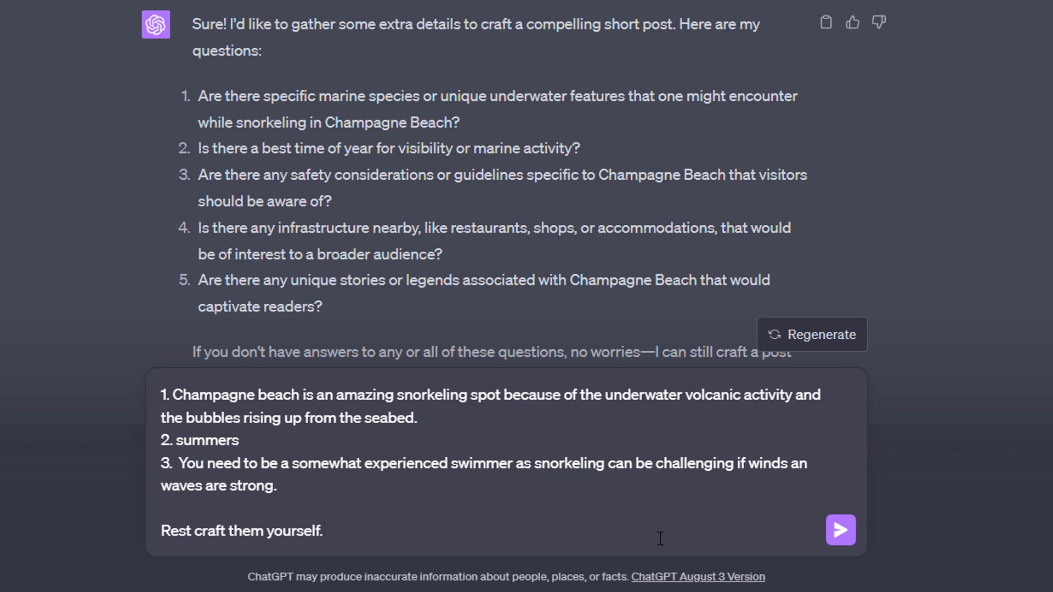
# Send the answers and read the generated 'Champagne Beach: A Bubbly Snorkeling Adventure!' post.
pyautogui.click(839, 530)
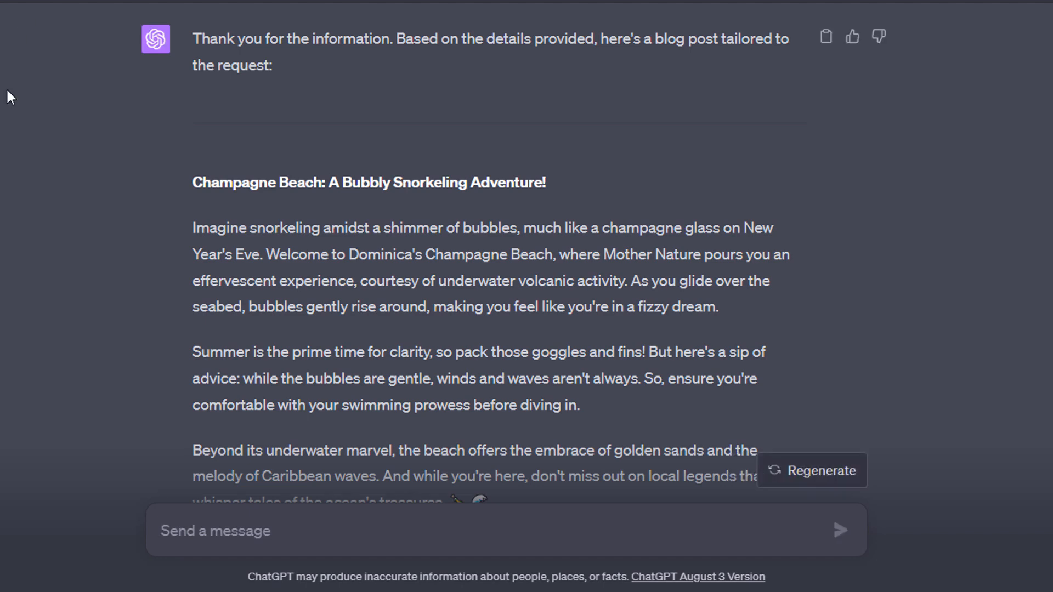
pyautogui.scroll(-3)
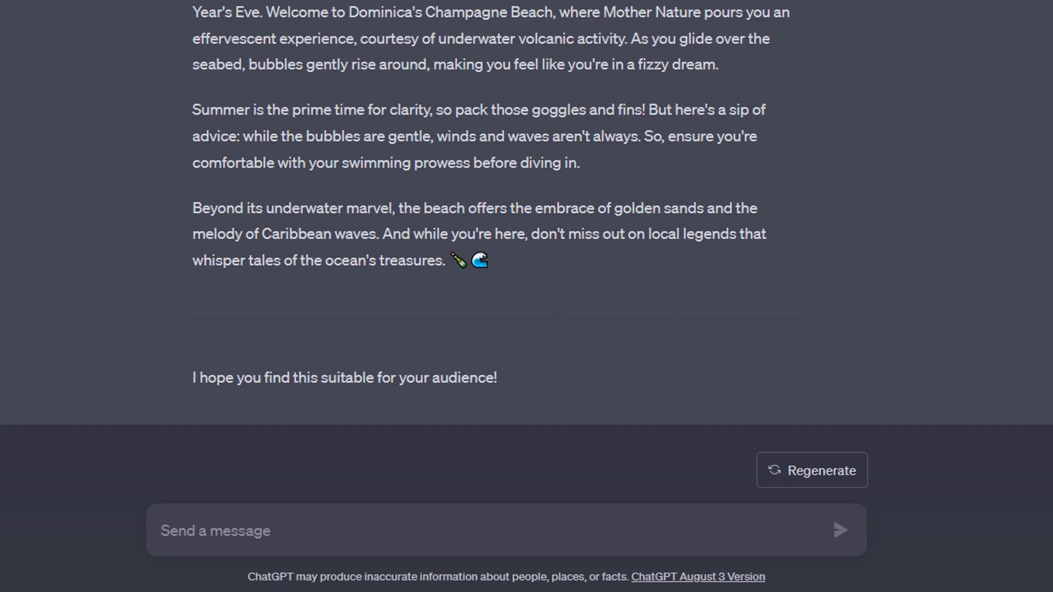
pyautogui.moveTo(36, 221)
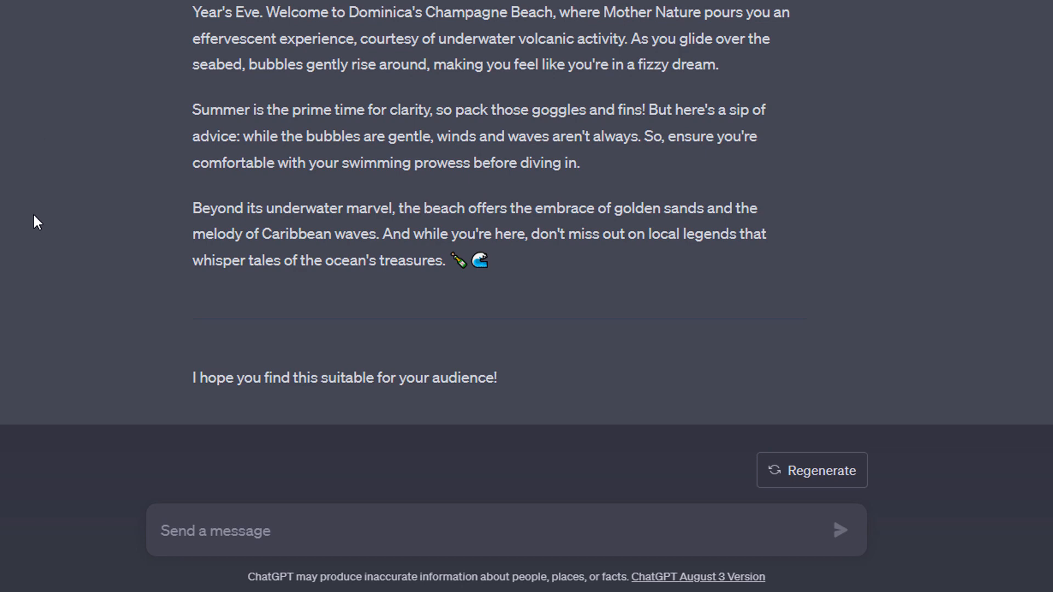
pyautogui.moveTo(3, 309)
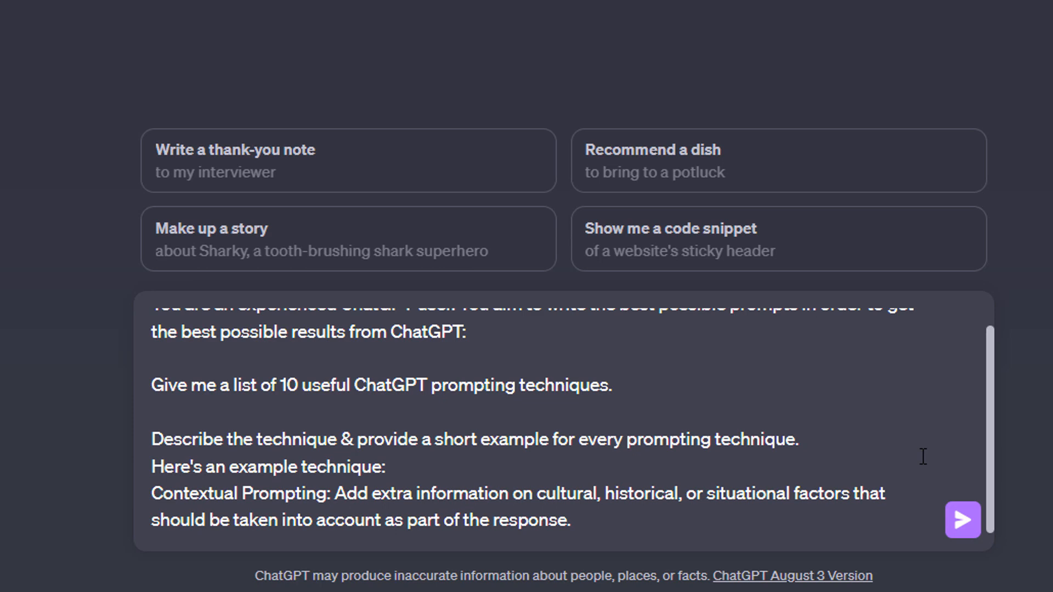
pyautogui.moveTo(924, 463)
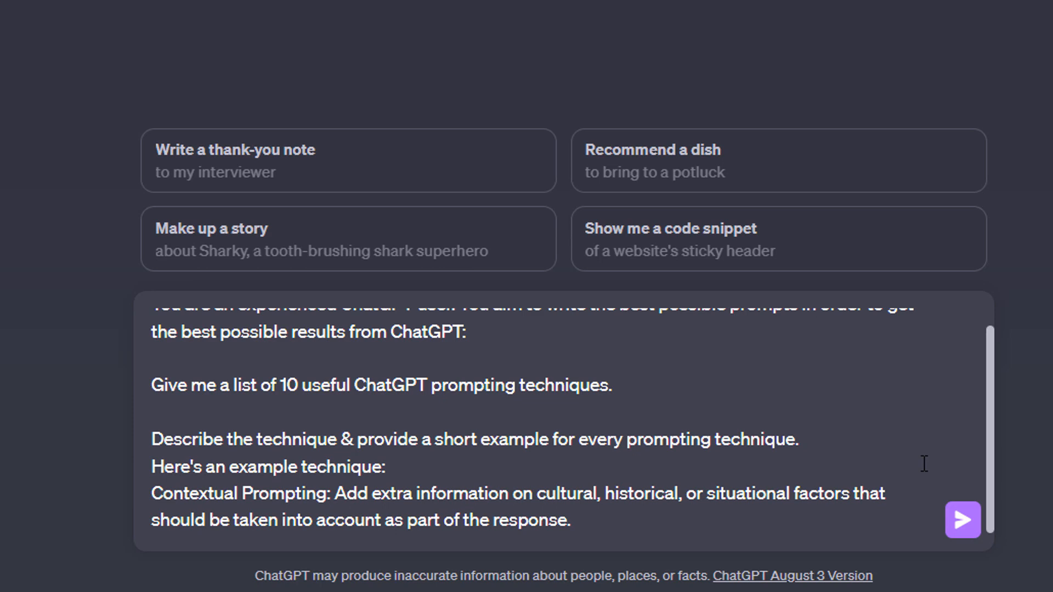
pyautogui.moveTo(963, 520)
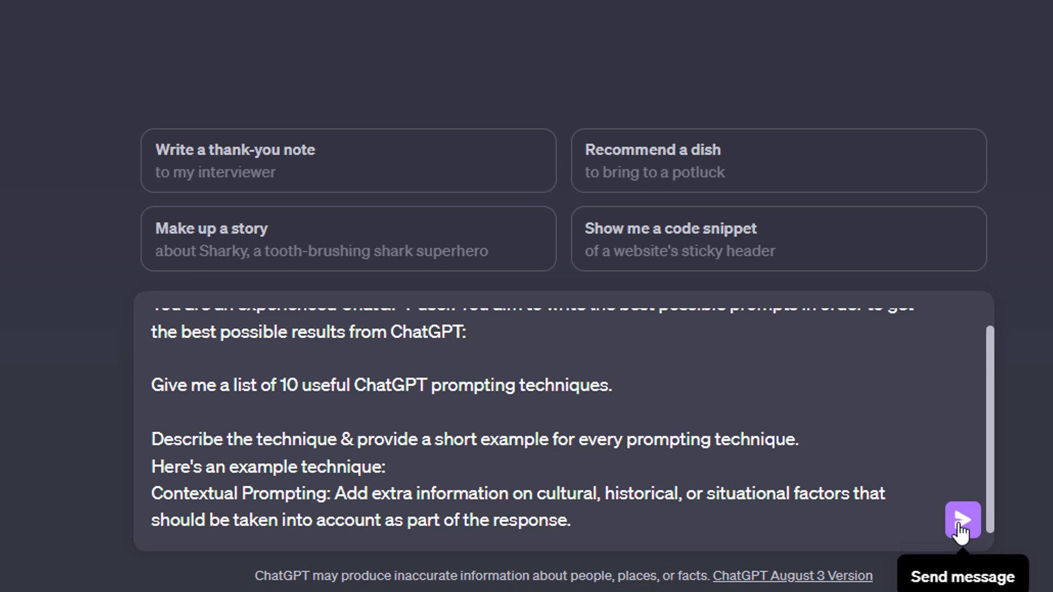
# Submit the request for 10 prompting techniques with descriptions and examples to GPT-4.
pyautogui.click(962, 518)
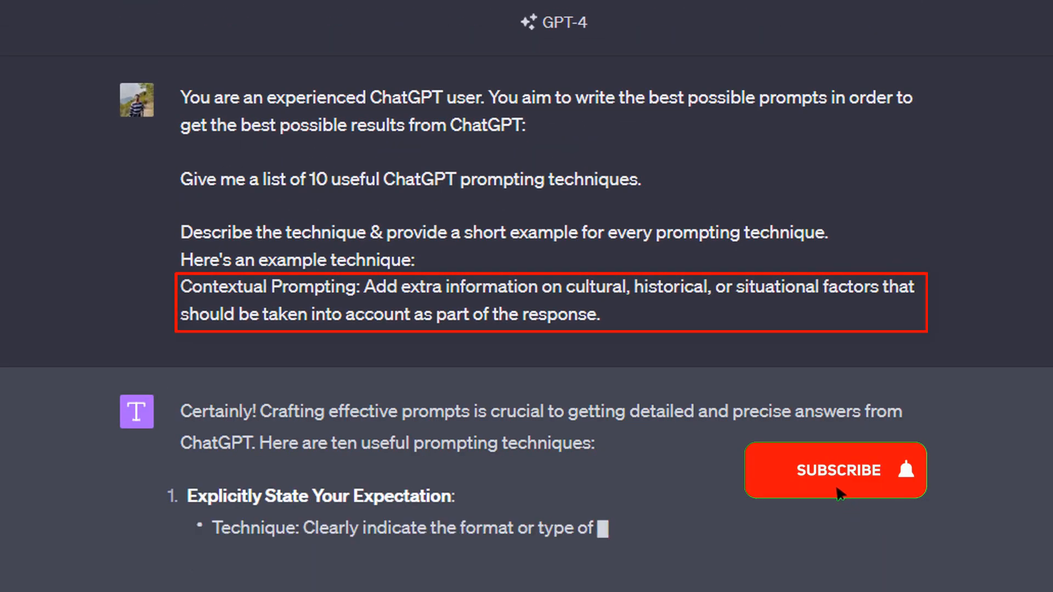
# Scroll through the ten techniques, from Explicitly State Your Expectation to Feedback Loop.
pyautogui.click(835, 471)
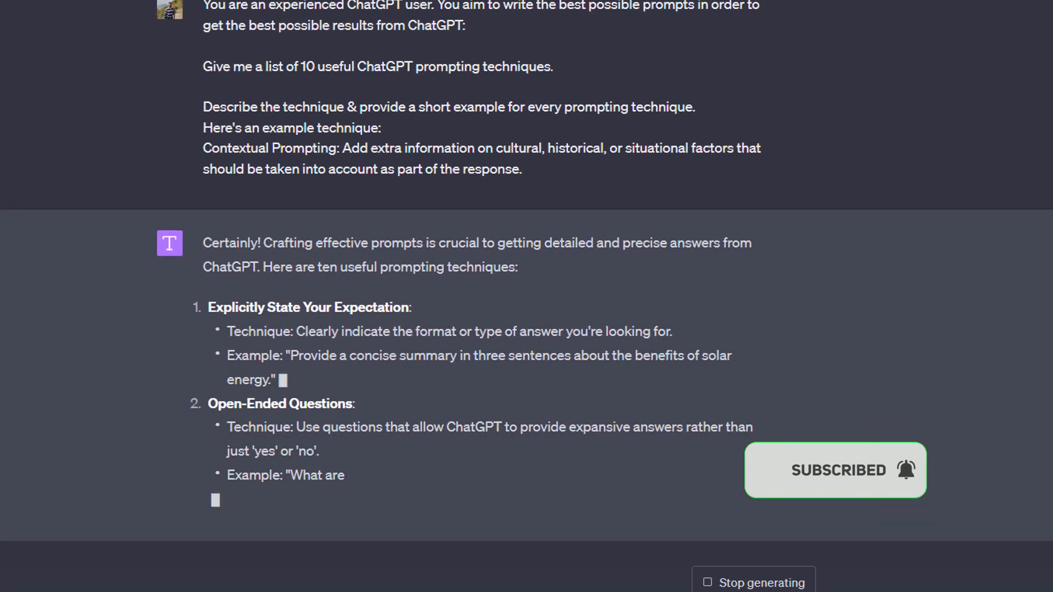
pyautogui.scroll(-3)
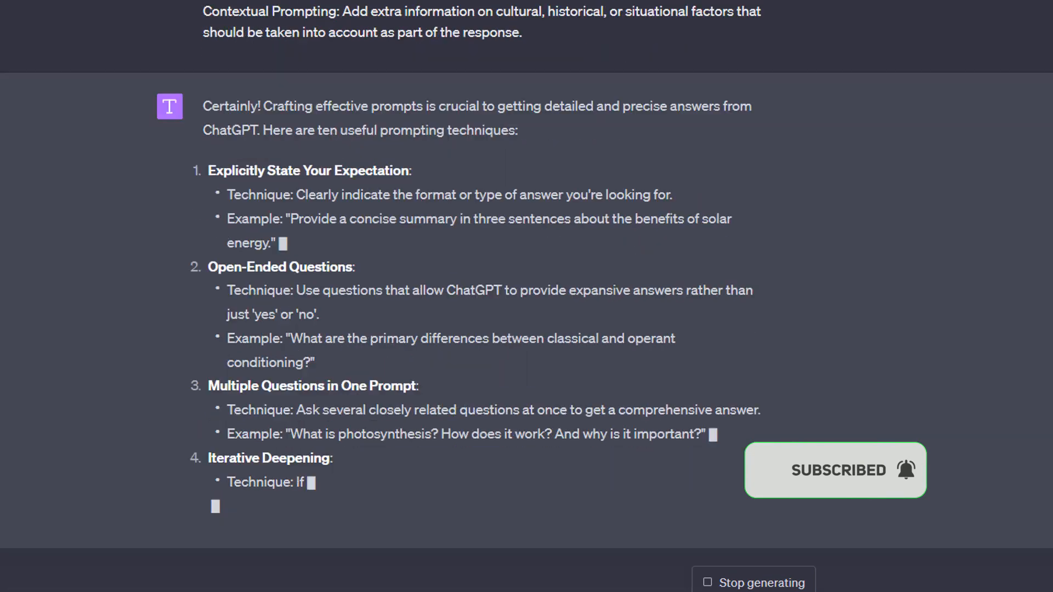
pyautogui.scroll(3)
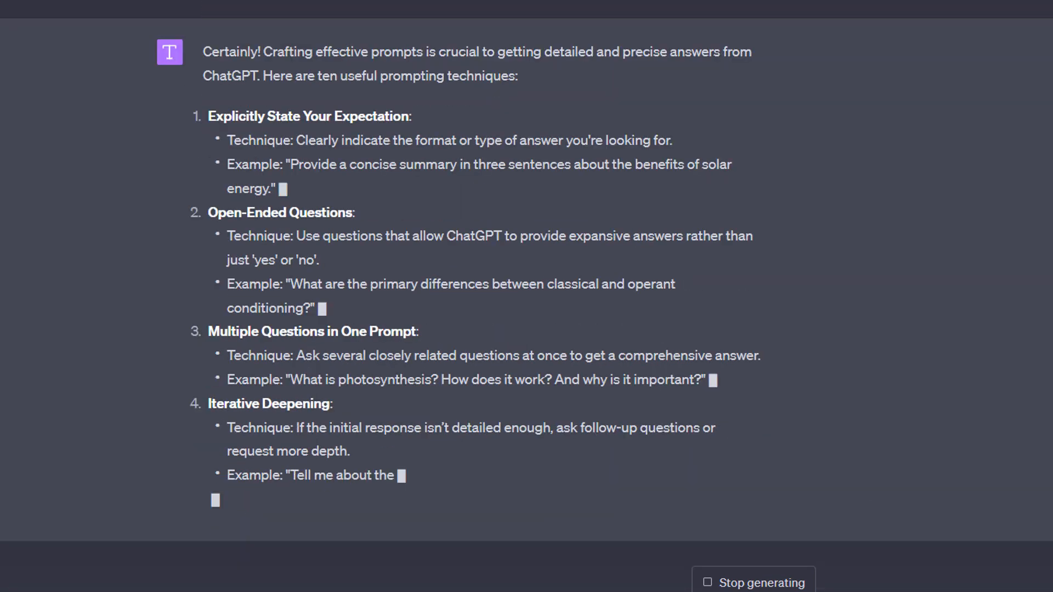
pyautogui.scroll(-3)
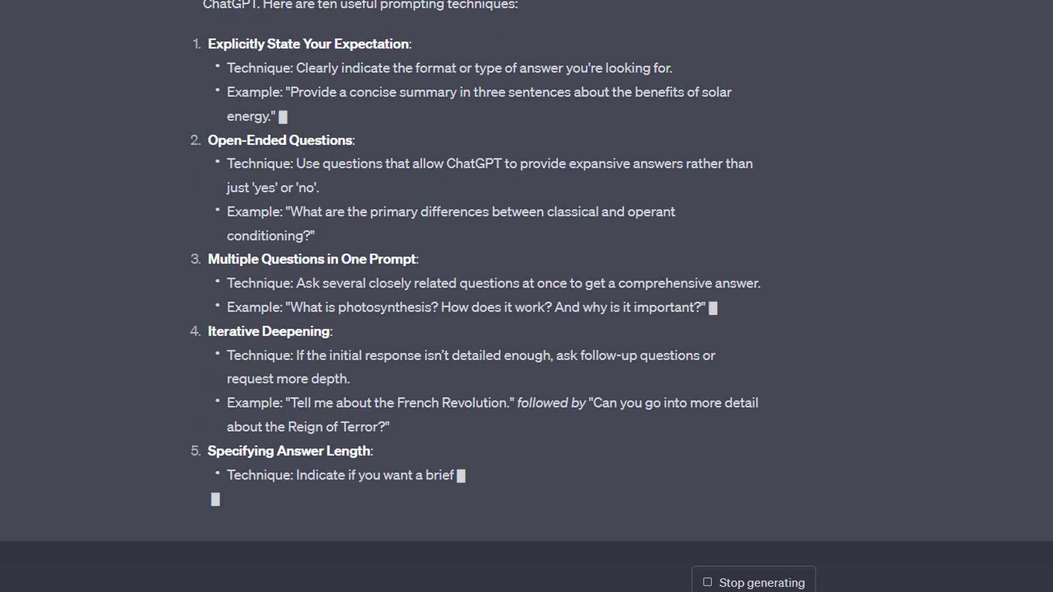
pyautogui.scroll(-3)
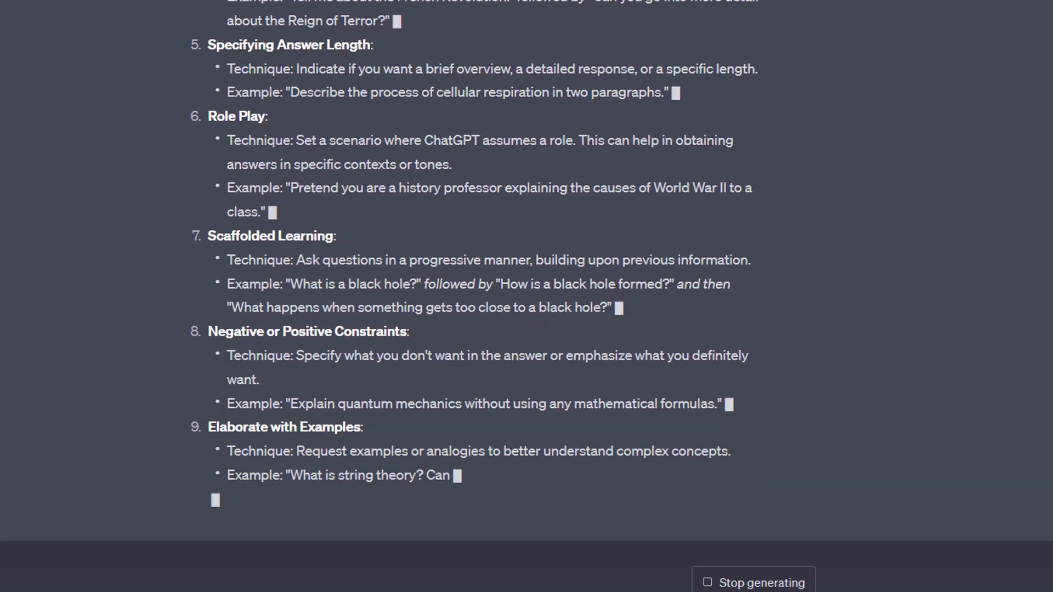
pyautogui.scroll(-3)
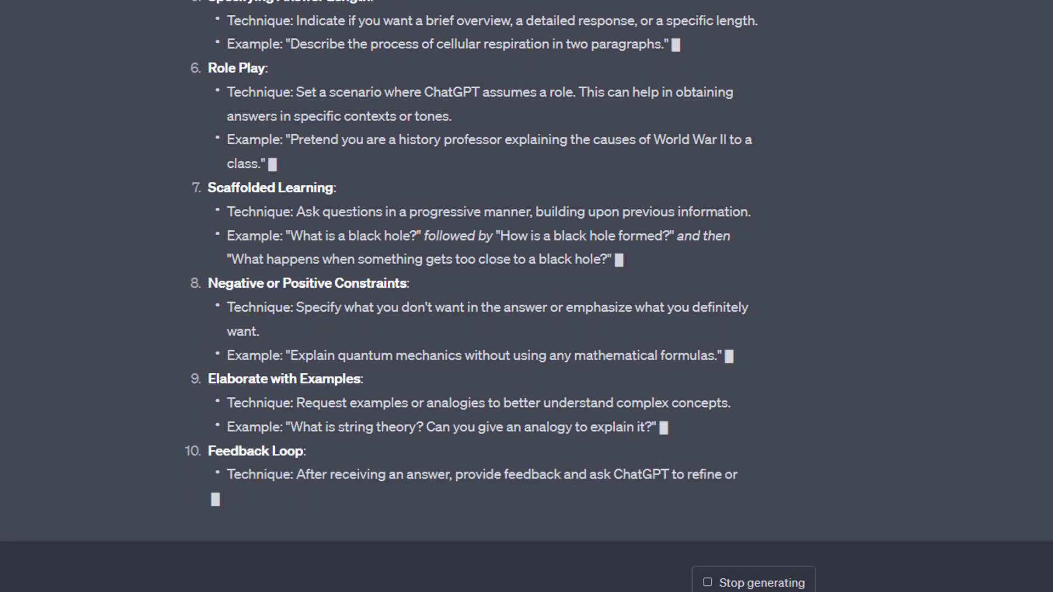
pyautogui.scroll(-3)
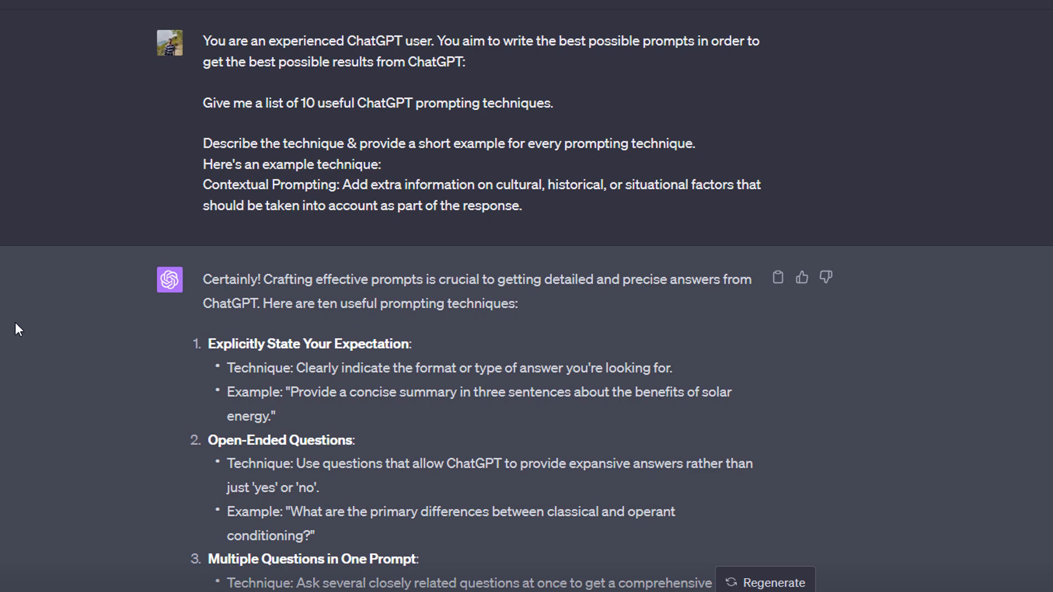
pyautogui.scroll(-3)
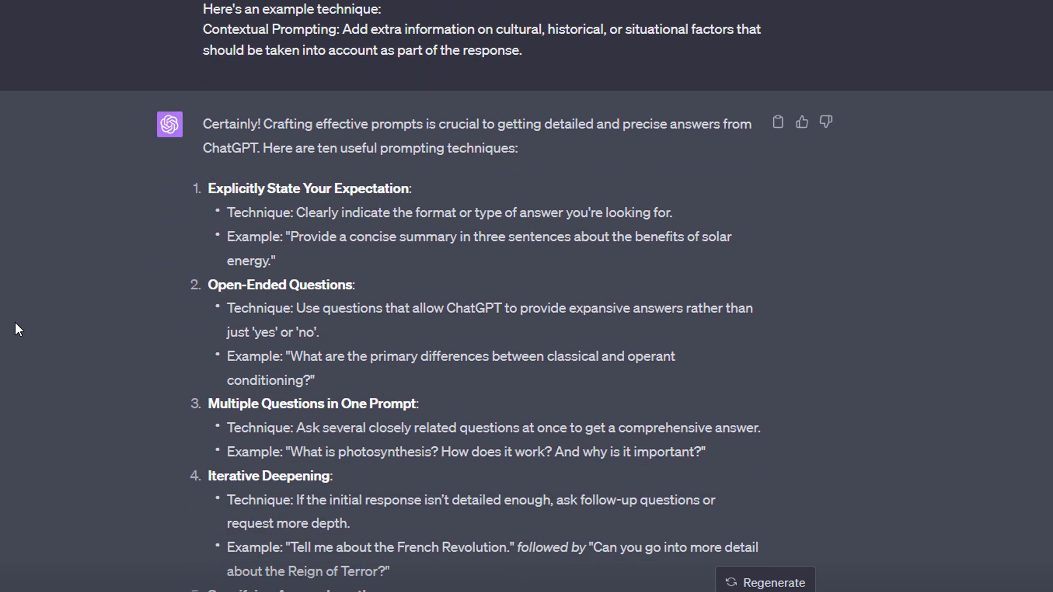
pyautogui.scroll(-3)
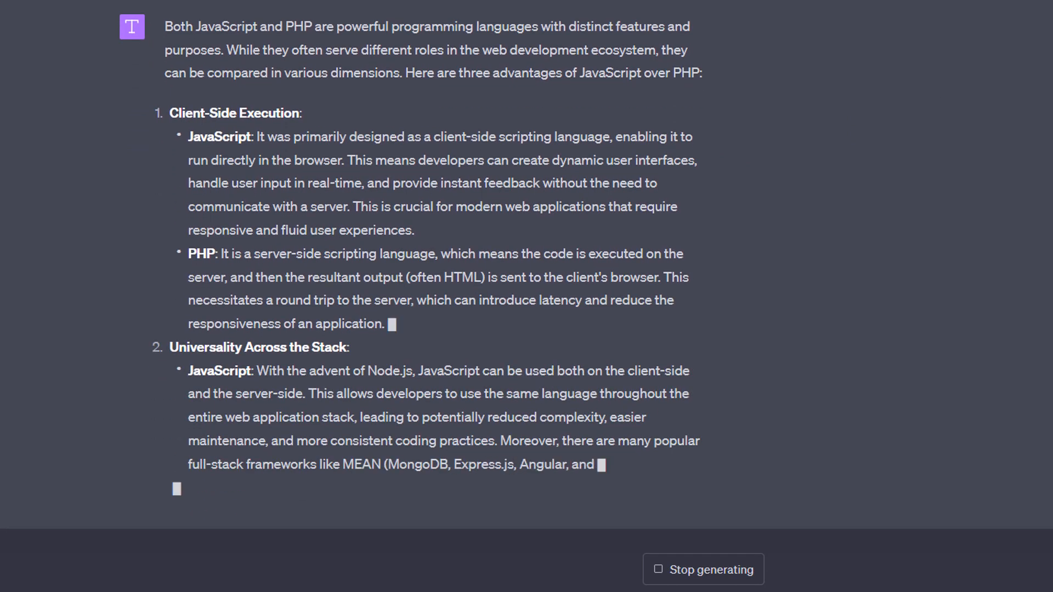
# Scroll through the JavaScript vs PHP answer and the list of details needed, like intended use and audience.
pyautogui.scroll(-3)
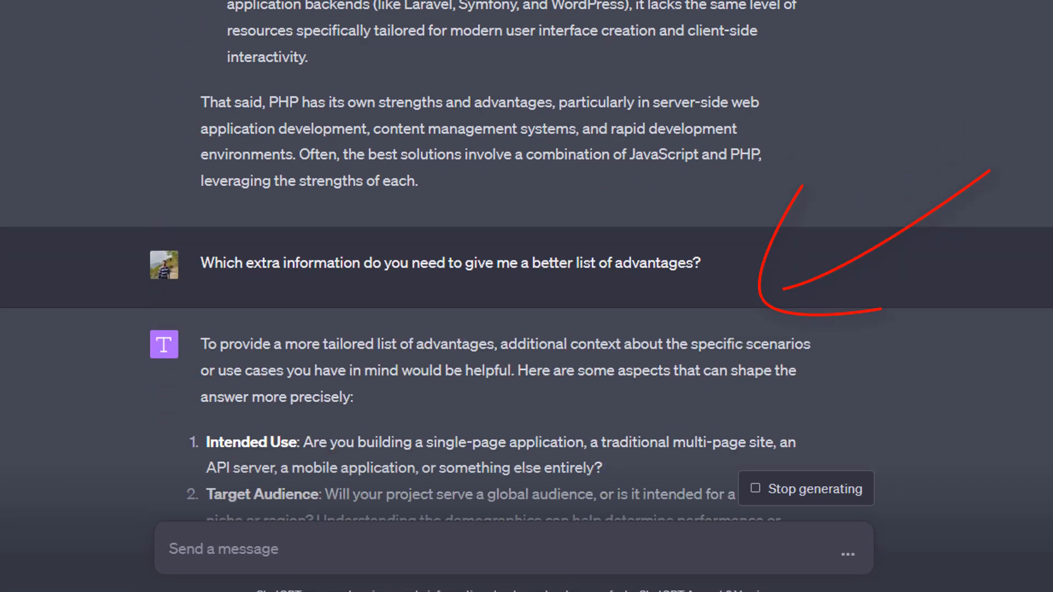
pyautogui.scroll(-3)
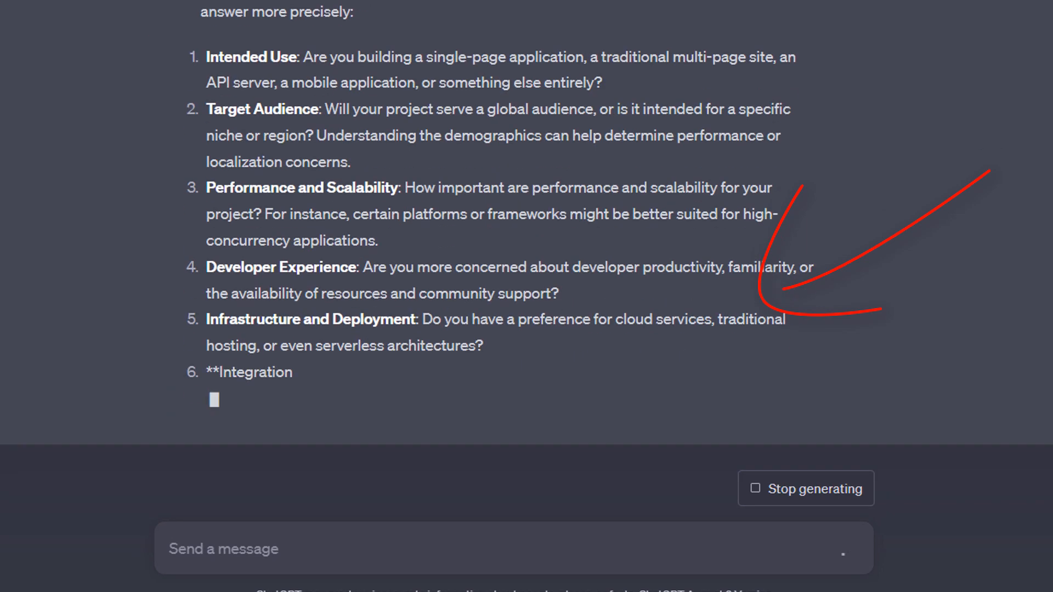
pyautogui.scroll(-3)
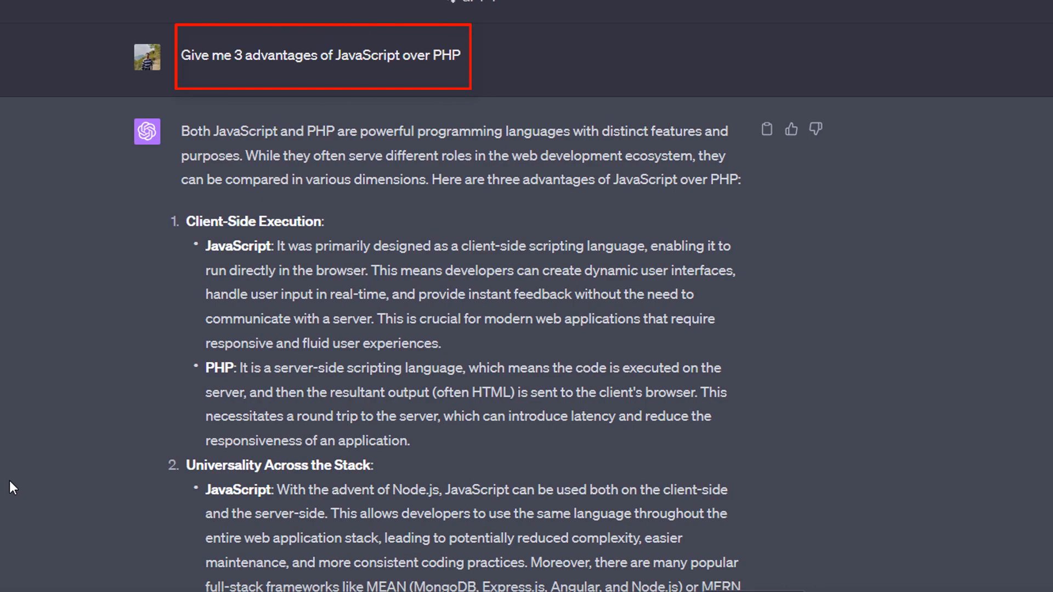
pyautogui.scroll(-3)
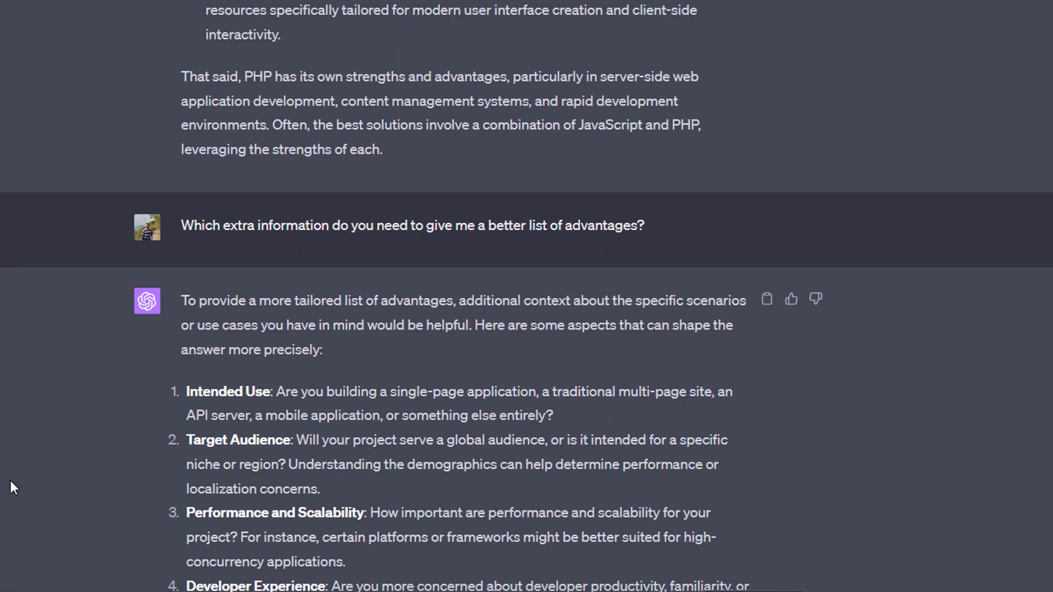
pyautogui.scroll(-3)
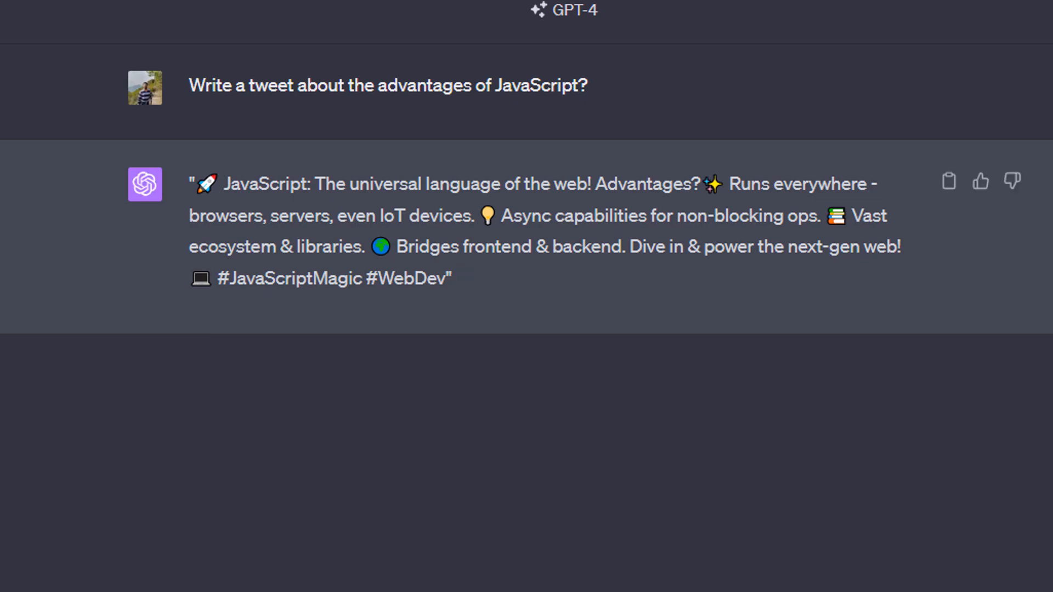
# Draft a follow-up asking whether the JavaScript tweet can be improved and to apply improvements.
pyautogui.write('Can this tweet be improved? If yes, how? Also apply any improved potential you identify.')
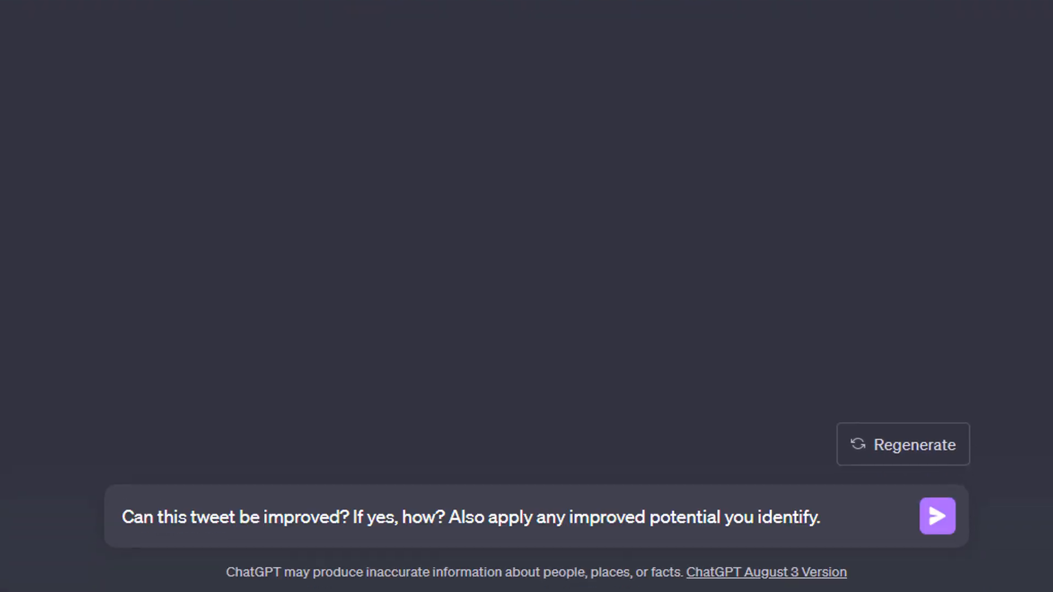
# Send the request to critique and improve the JavaScript tweet.
pyautogui.click(936, 516)
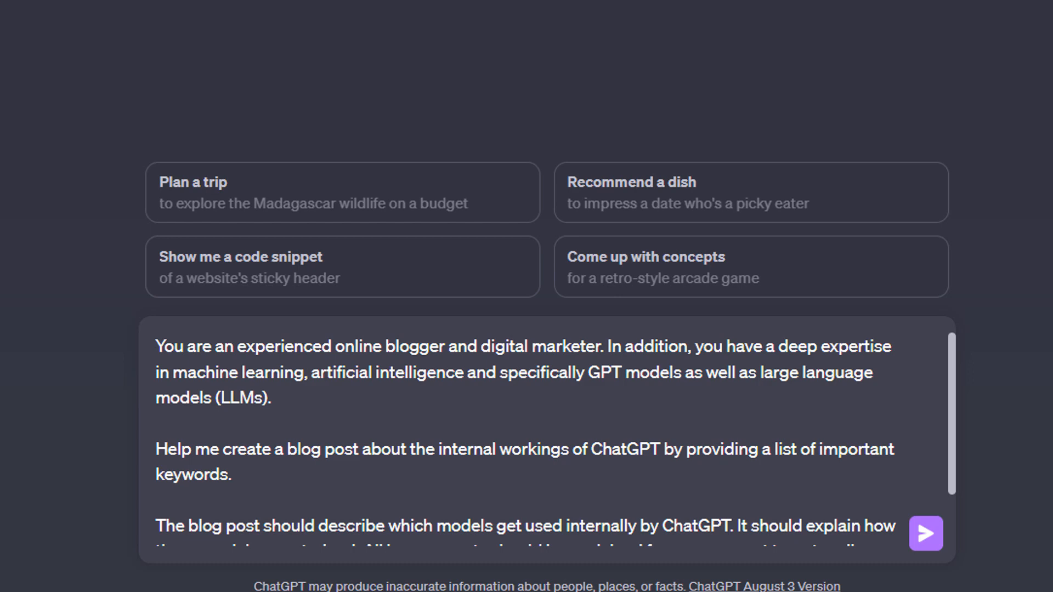
# Review the drafted blogger role prompt about ChatGPT's internal workings, split into steps.
pyautogui.scroll(-3)
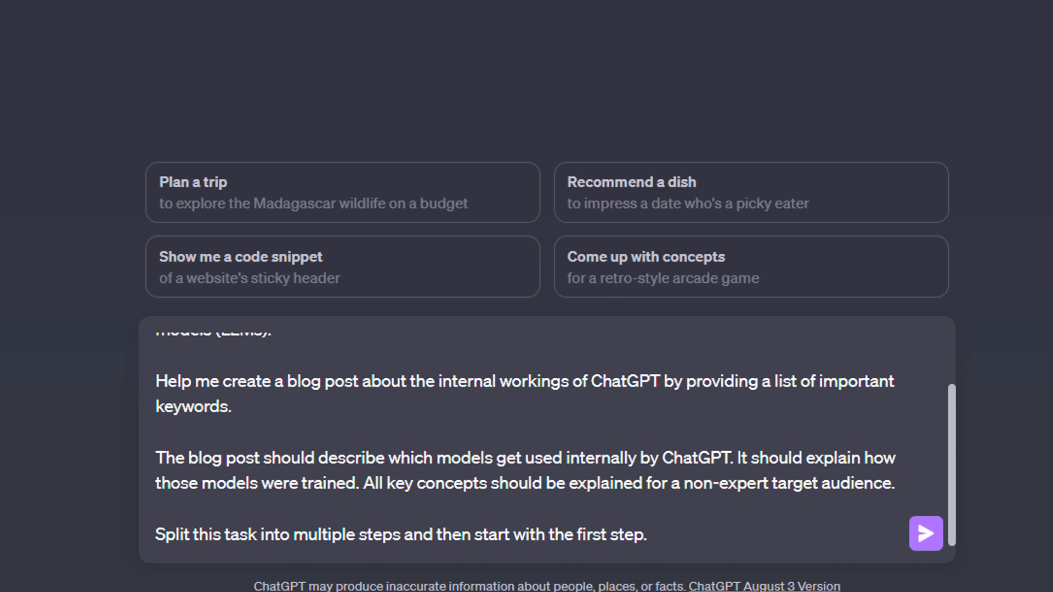
pyautogui.moveTo(883, 530)
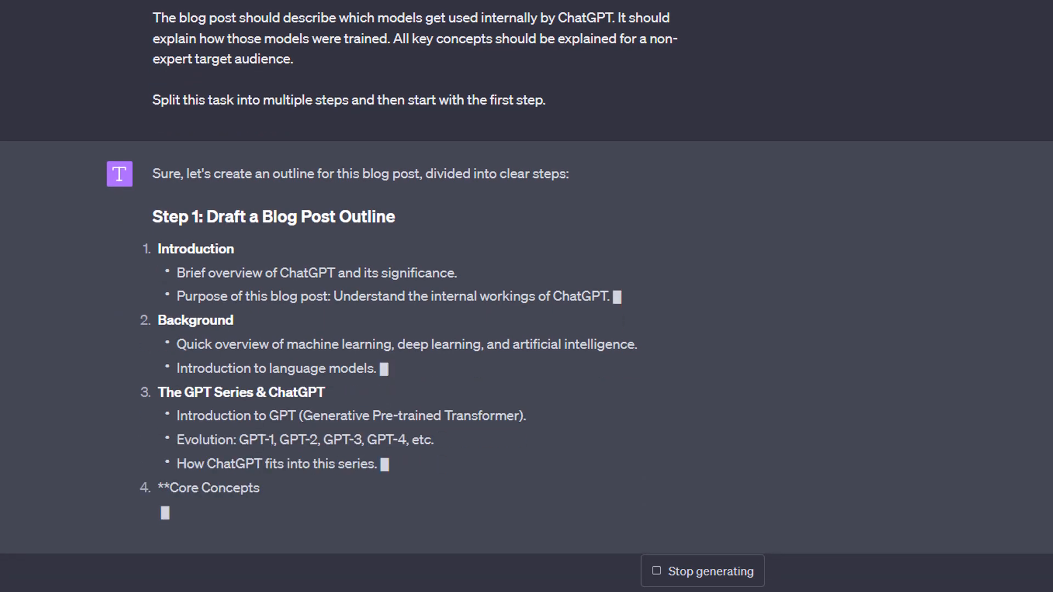
# Scroll through the finished reply to review the seven-part outline and drafted introduction.
pyautogui.scroll(-3)
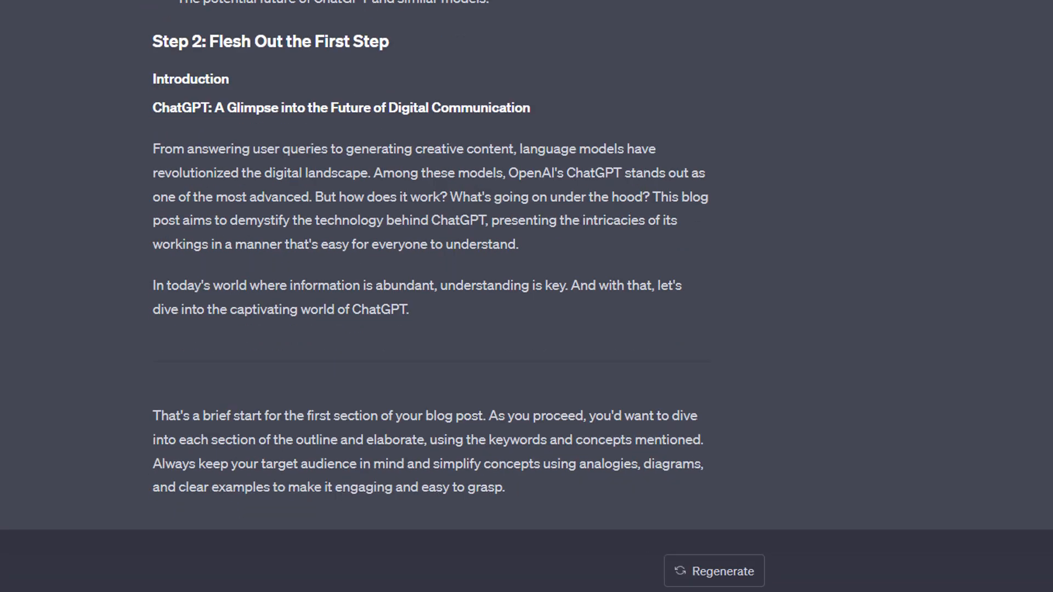
pyautogui.moveTo(10, 522)
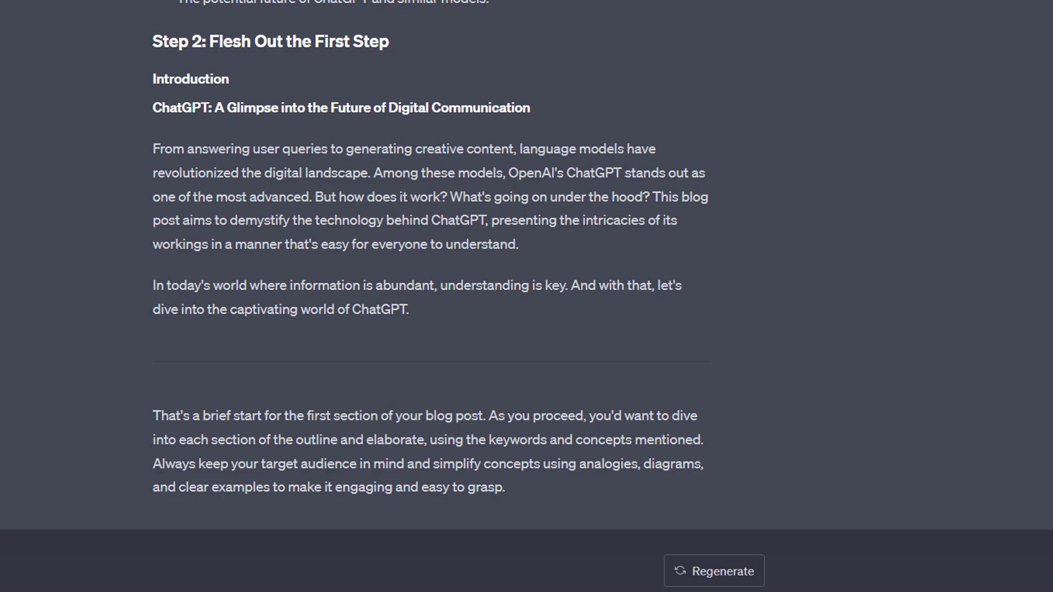
pyautogui.scroll(3)
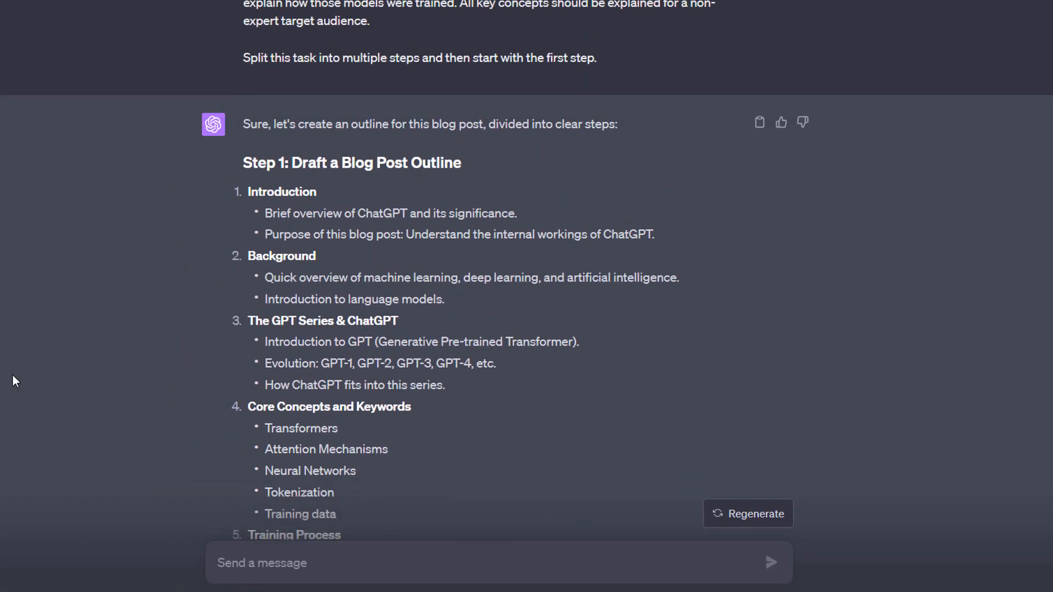
pyautogui.scroll(-3)
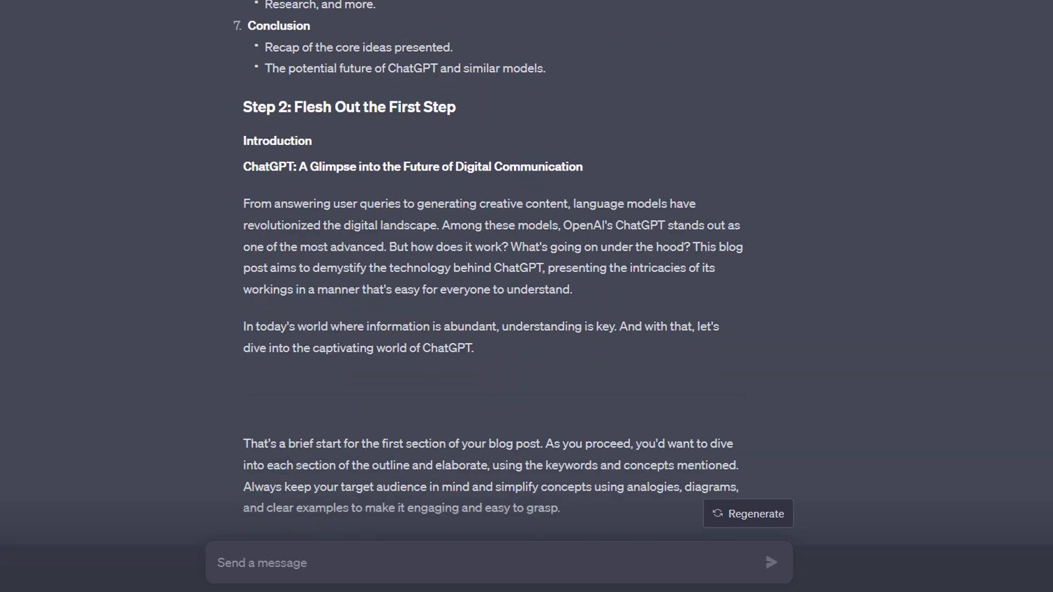
pyautogui.scroll(3)
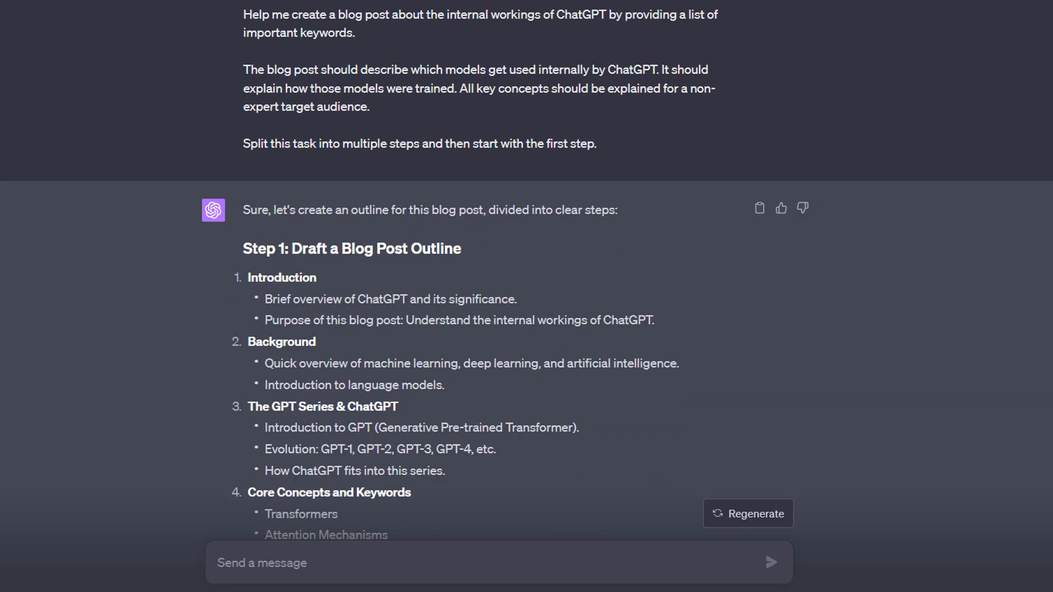
pyautogui.scroll(-3)
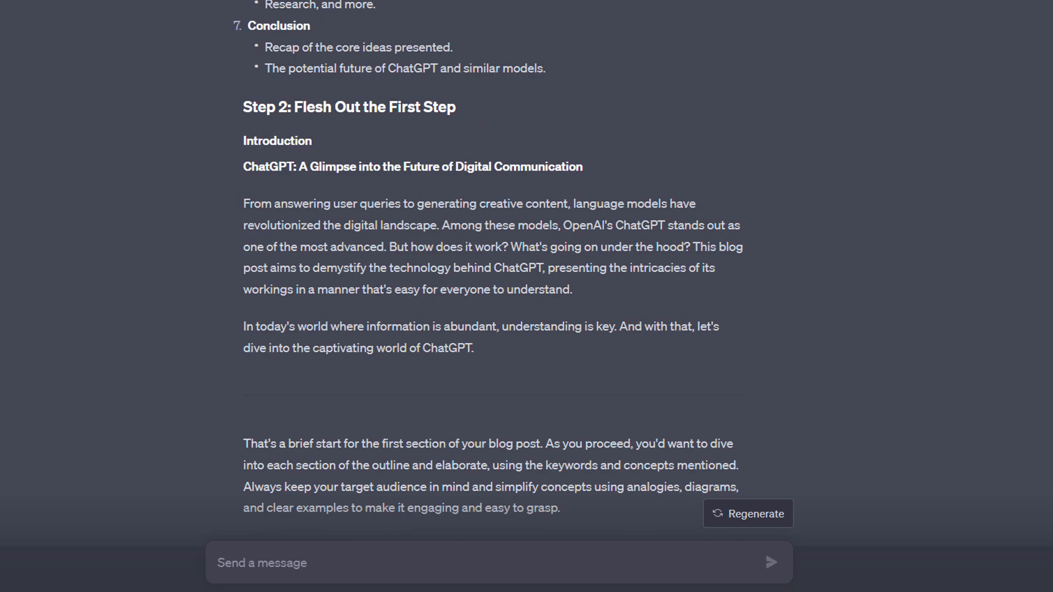
pyautogui.scroll(-3)
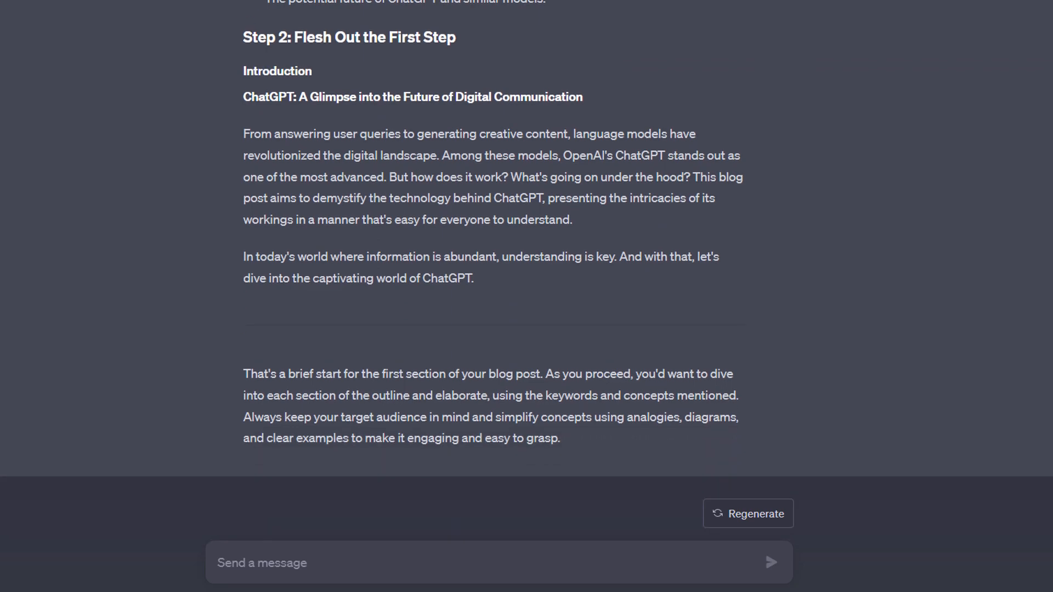
pyautogui.moveTo(42, 368)
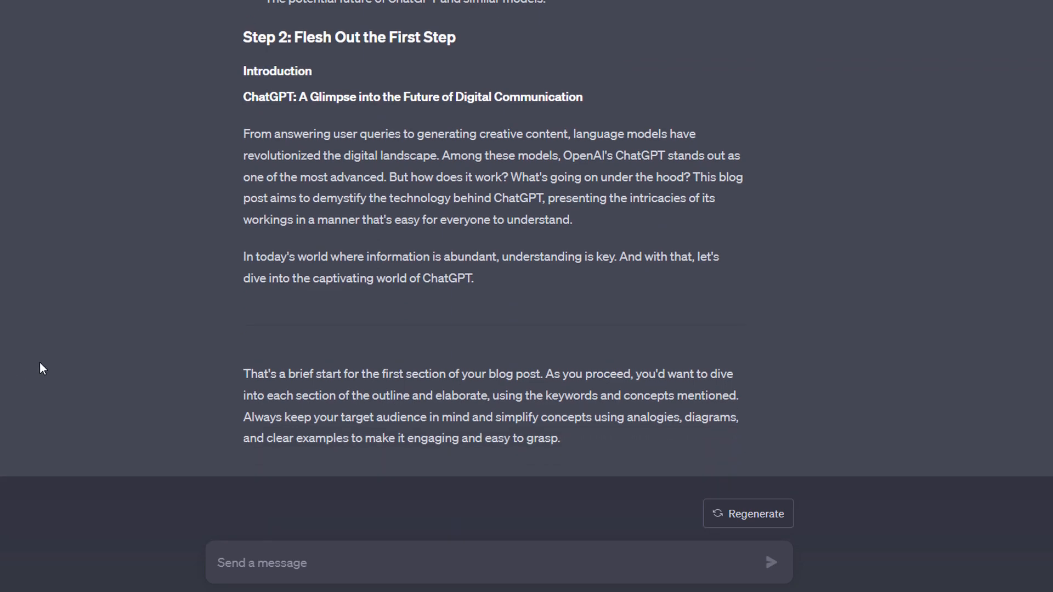
# Send a follow-up beginning "Now write about no…" requesting the next part of the blog post.
pyautogui.write('Now')
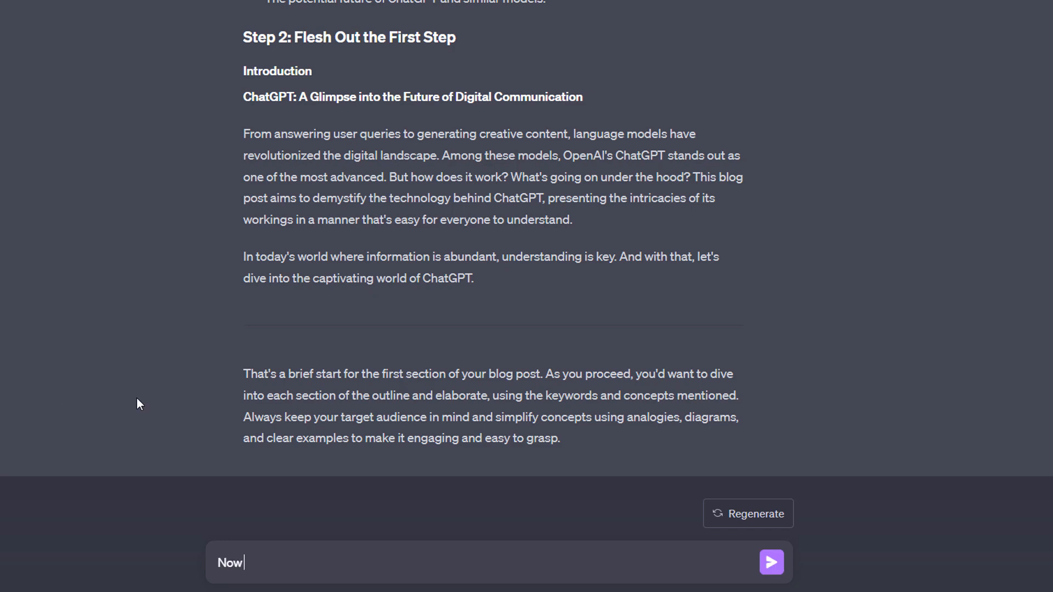
pyautogui.write('write about')
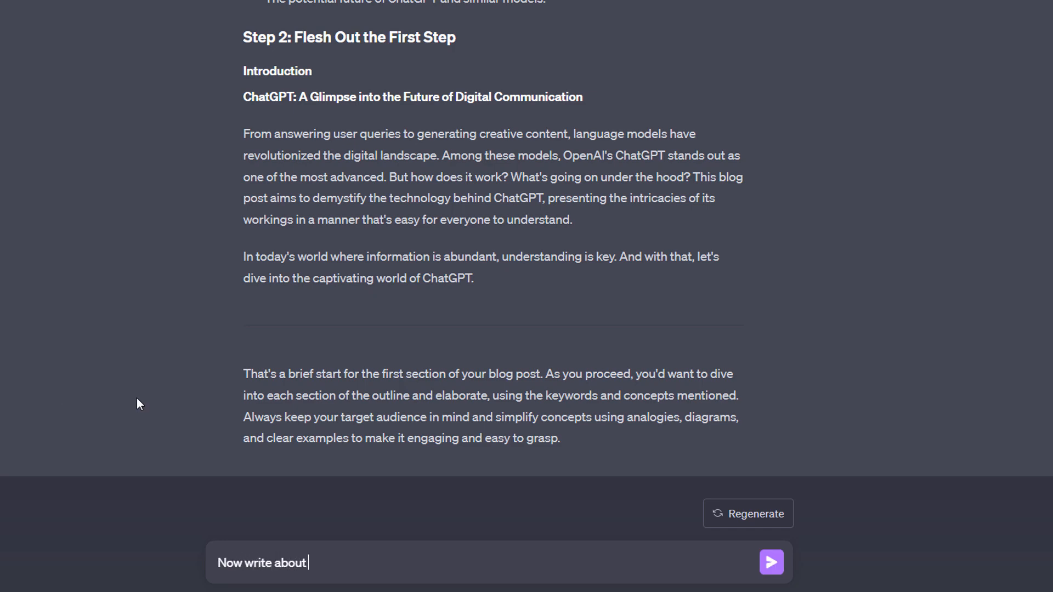
pyautogui.write('no')
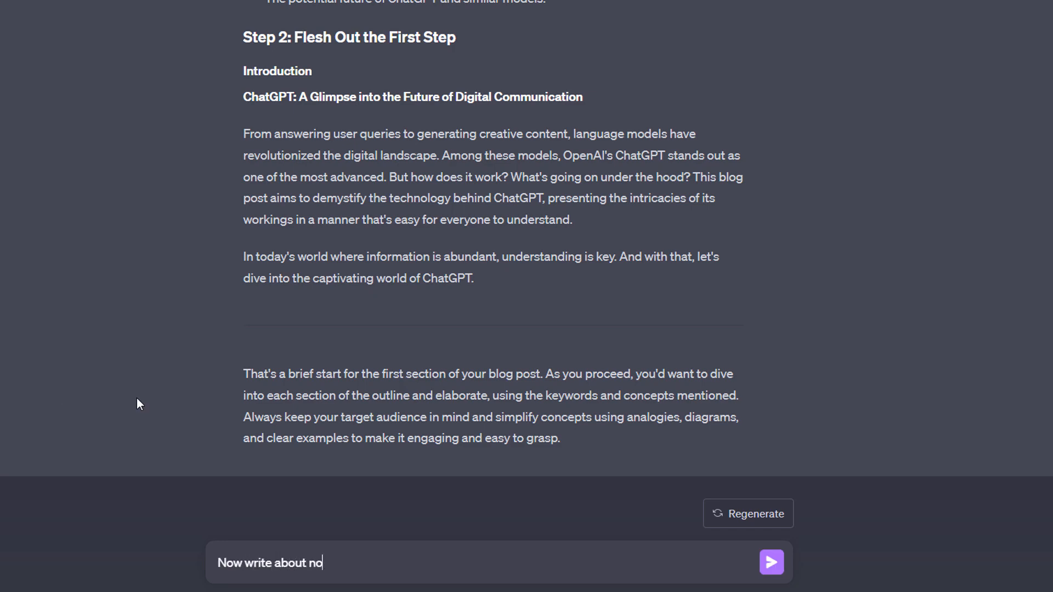
pyautogui.click(770, 563)
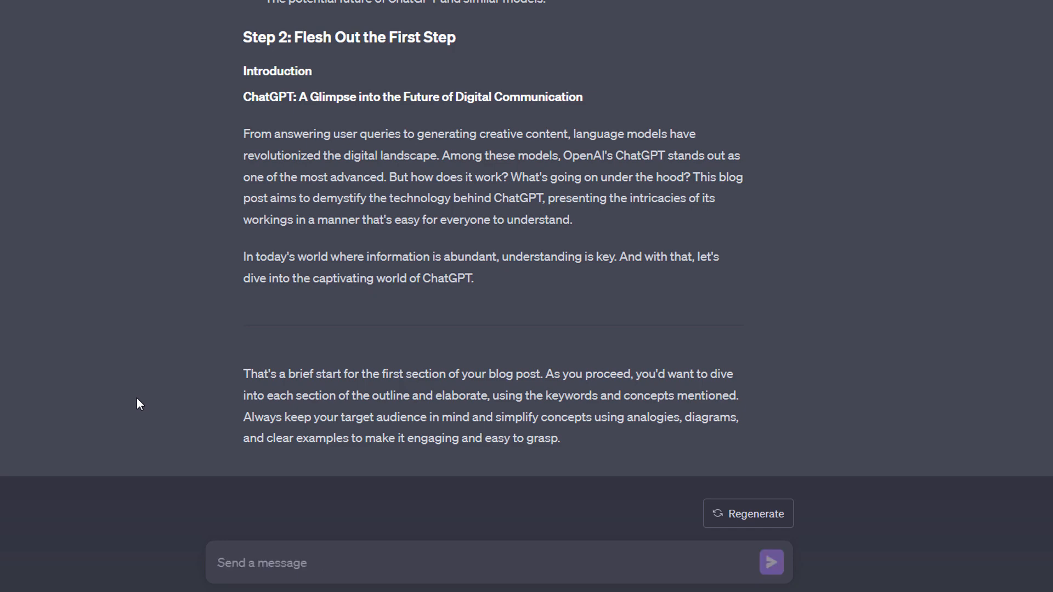